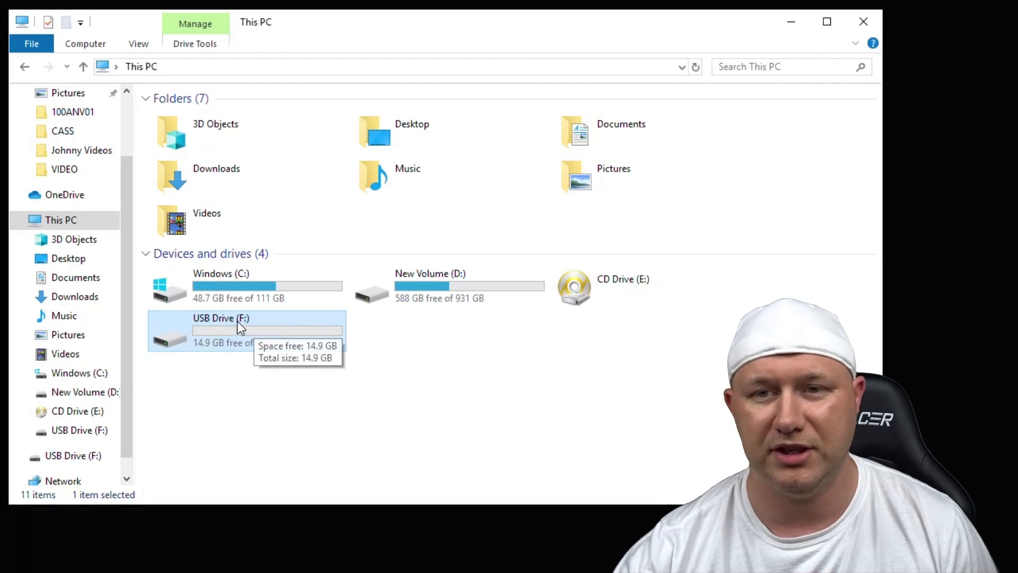
- Set up the USB Drive (F:) format as FAT32, quick format, volume label SONY
right_click(220, 331)
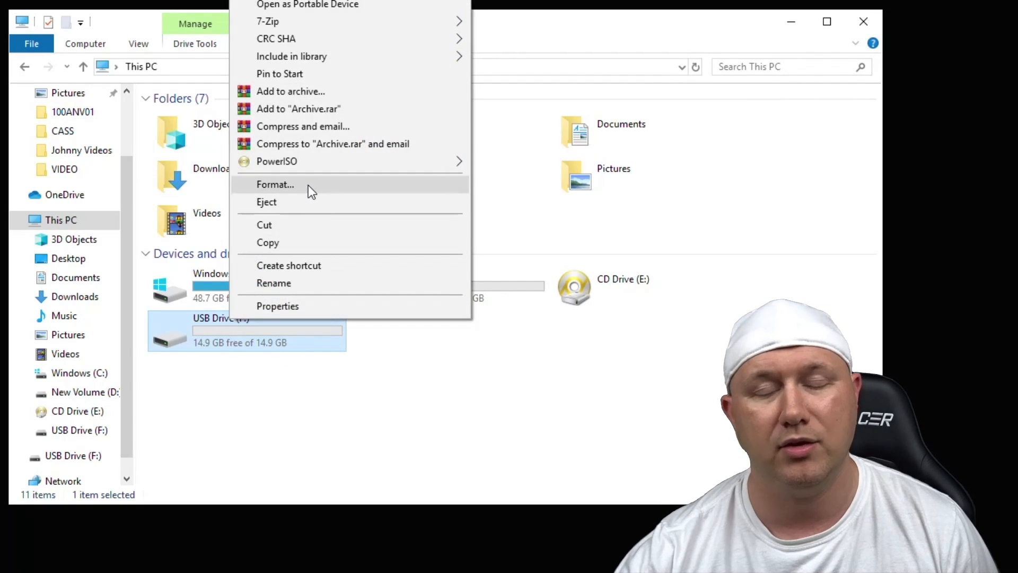
left_click(276, 185)
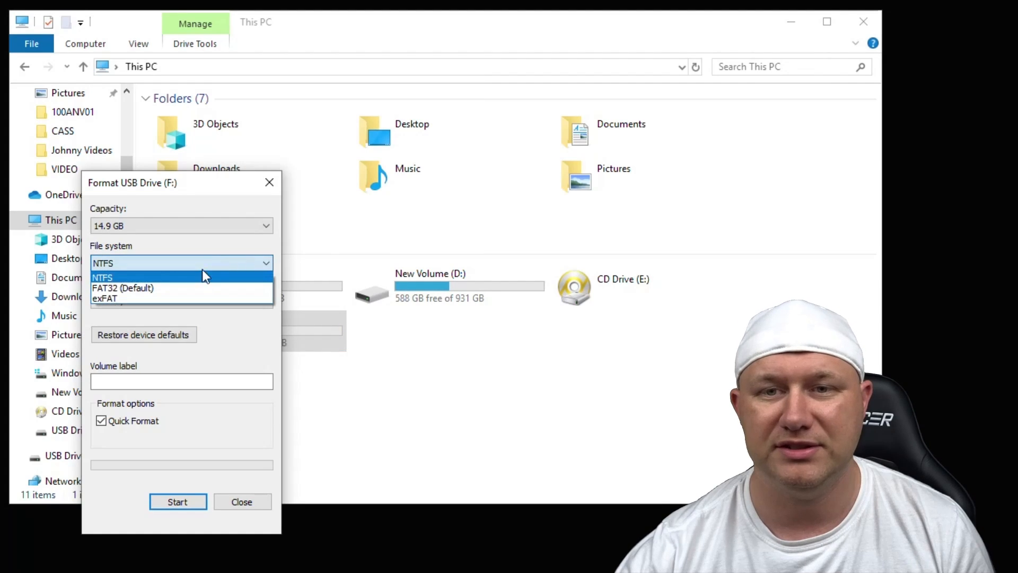
left_click(123, 287)
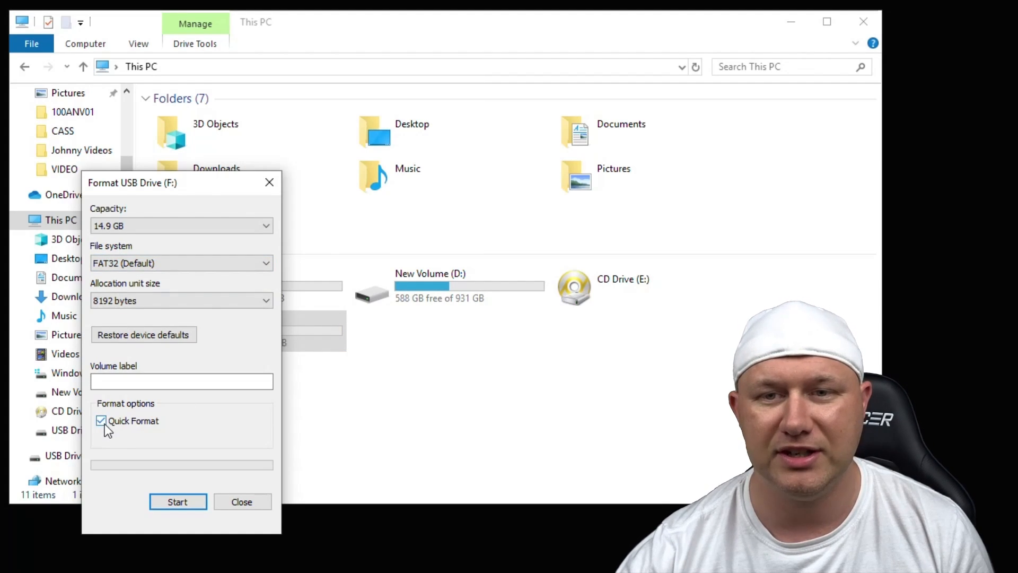
left_click(182, 381)
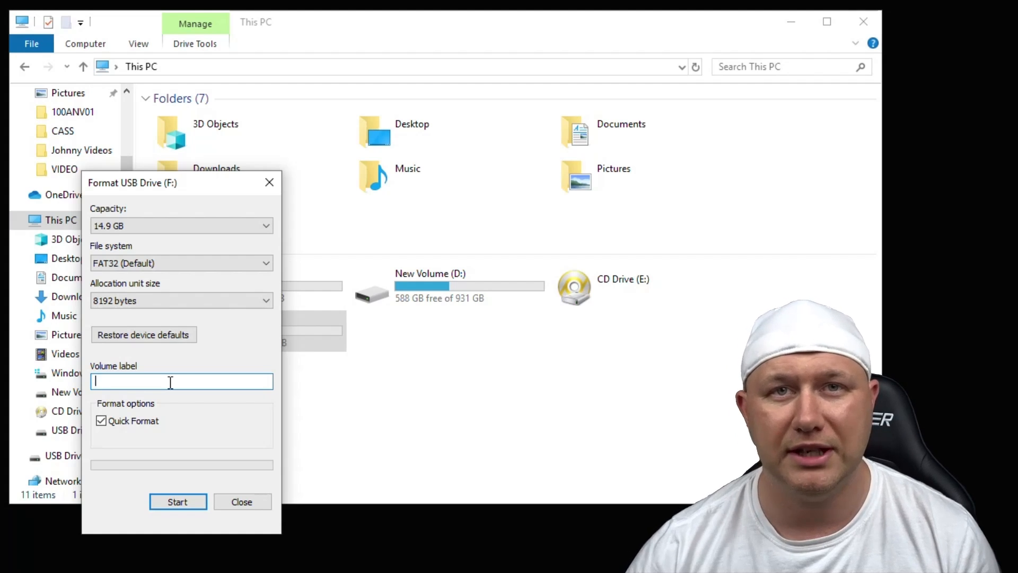
type("SONY")
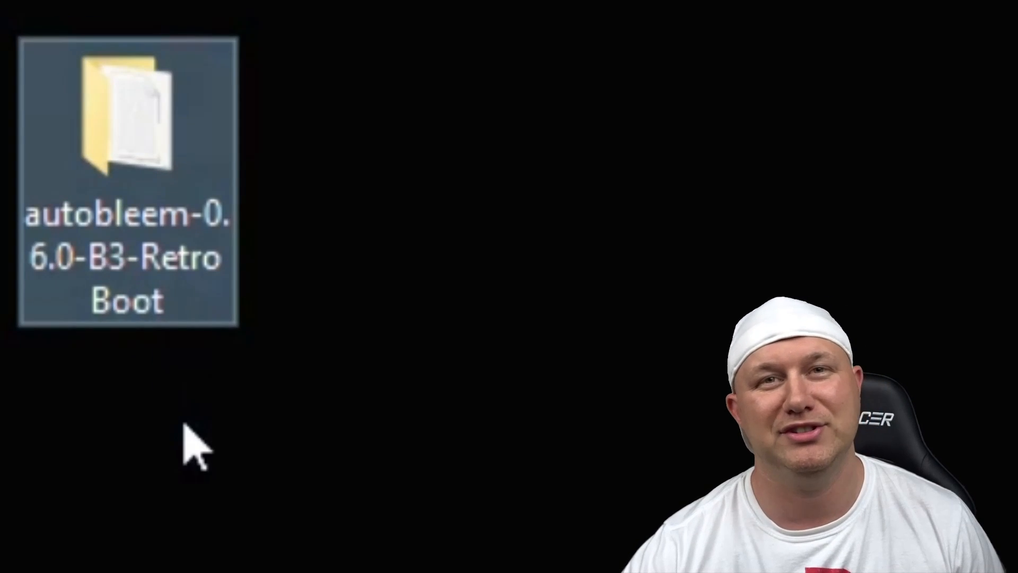
mouse_move(41, 58)
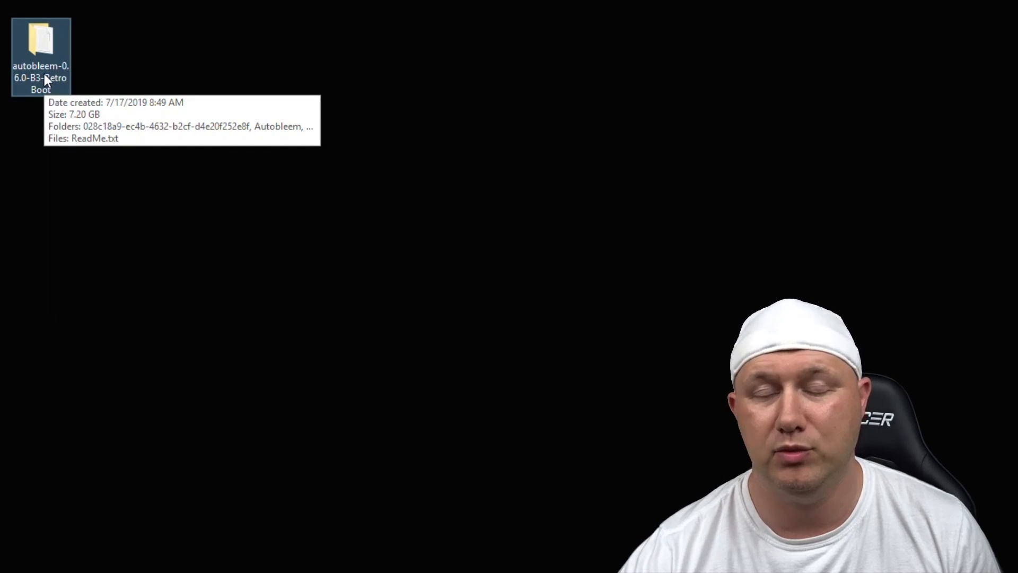
- Browse the autobleem-0.6.0-B3-RetroBoot package's roms and themes folders
double_click(40, 55)
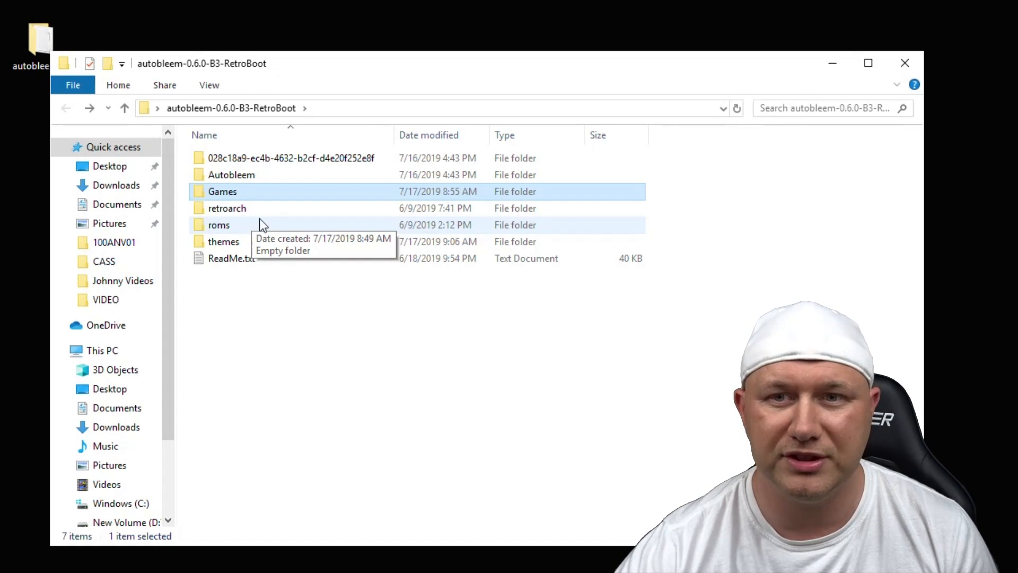
mouse_move(221, 229)
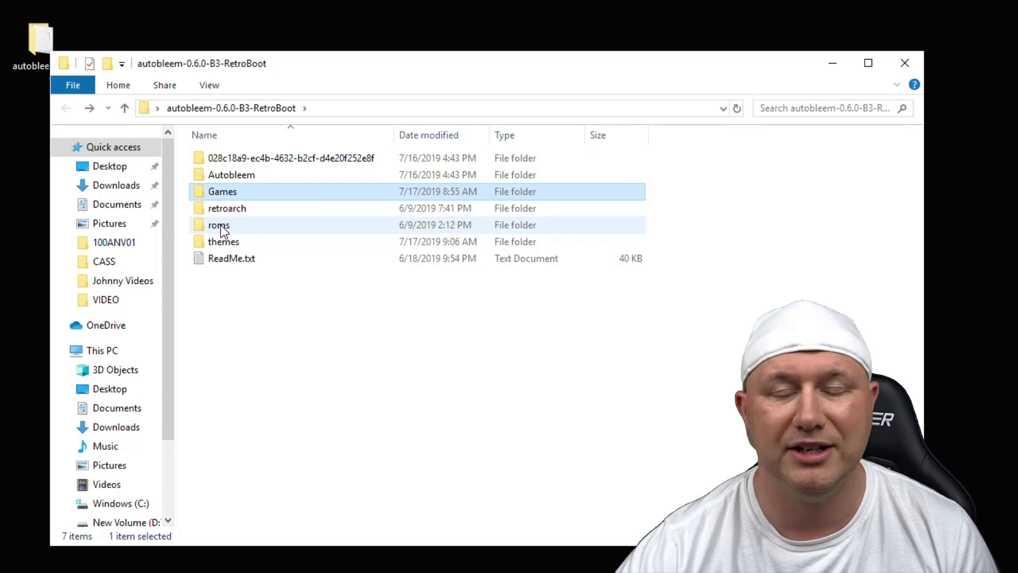
left_click(219, 224)
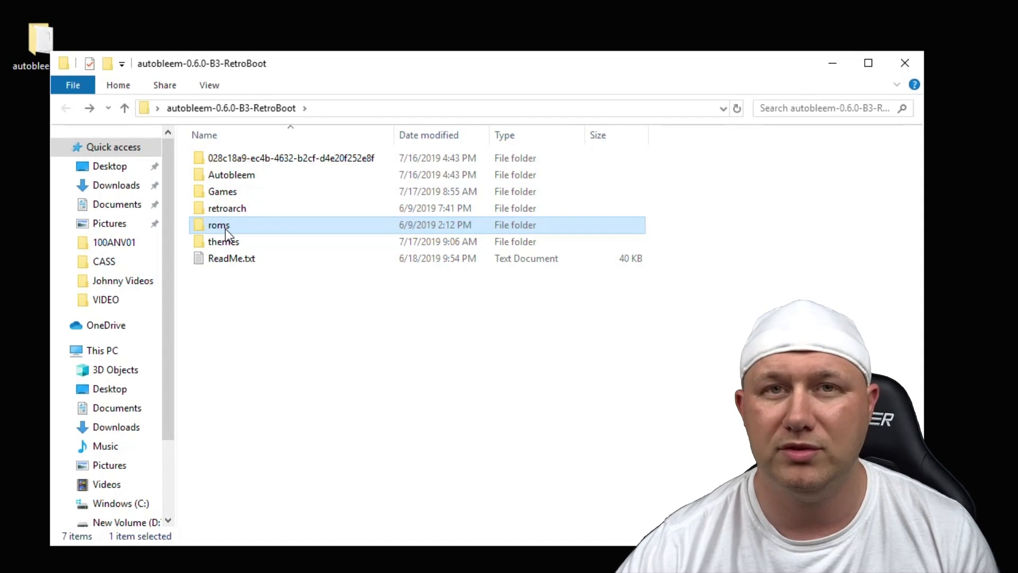
double_click(218, 225)
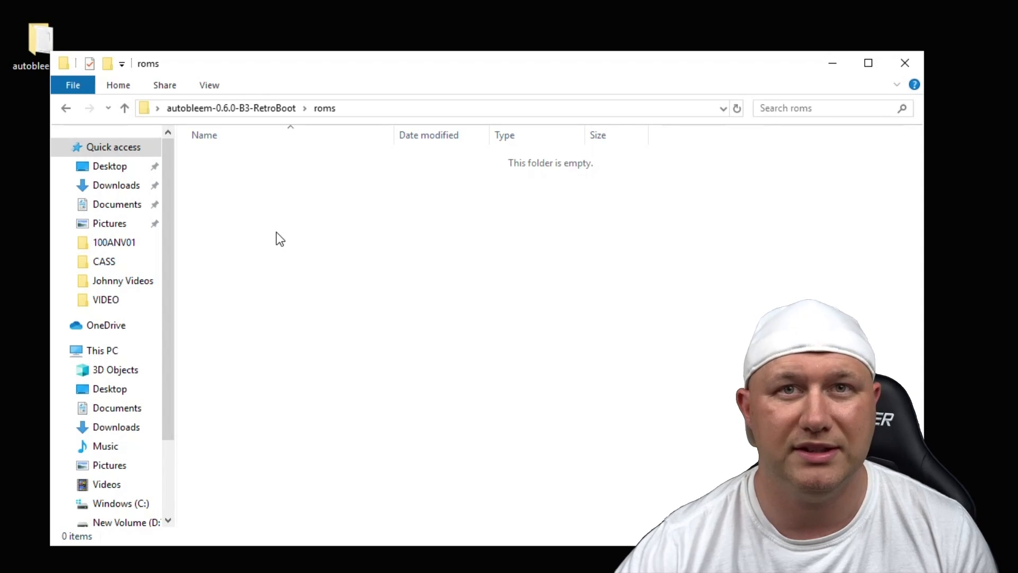
left_click(124, 108)
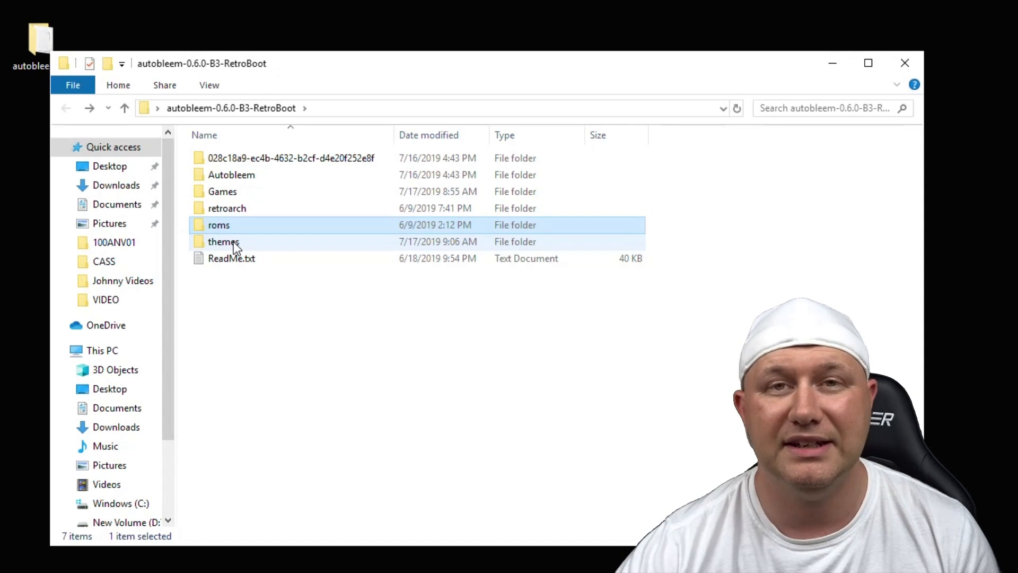
double_click(224, 242)
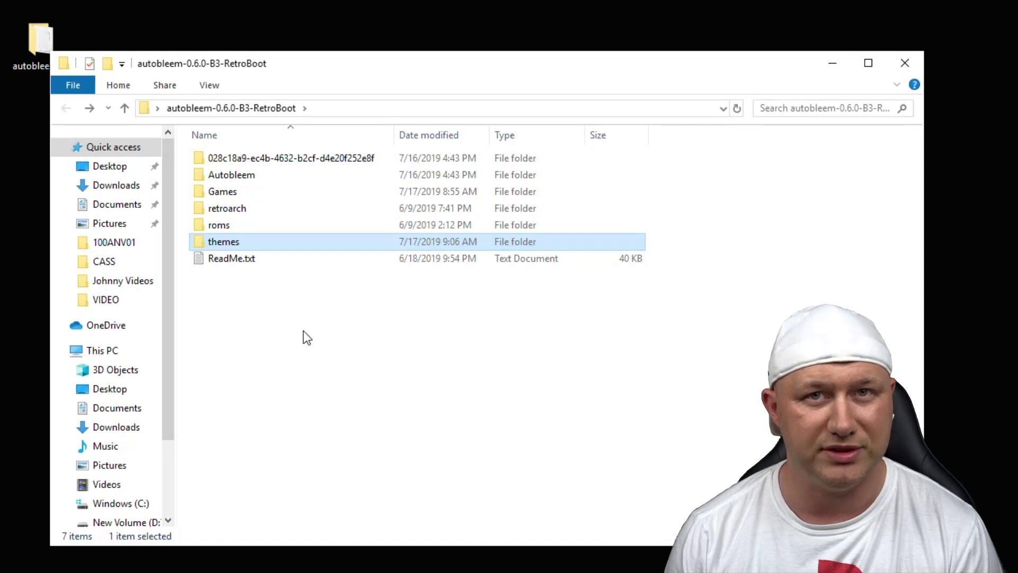
- Go into Autobleem > bin > autobleem where config.ini and pcsx.cfg reside
double_click(231, 173)
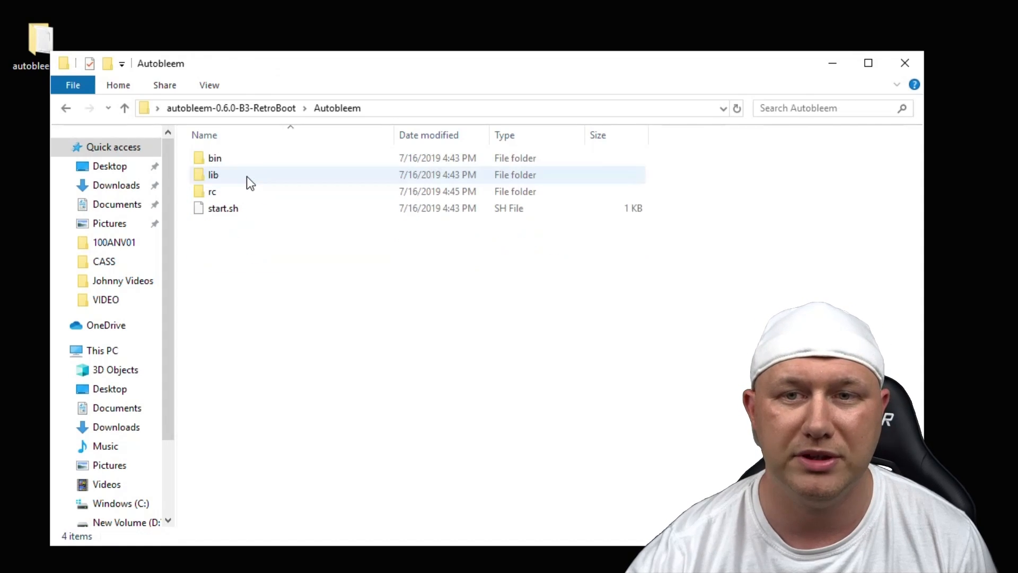
double_click(214, 158)
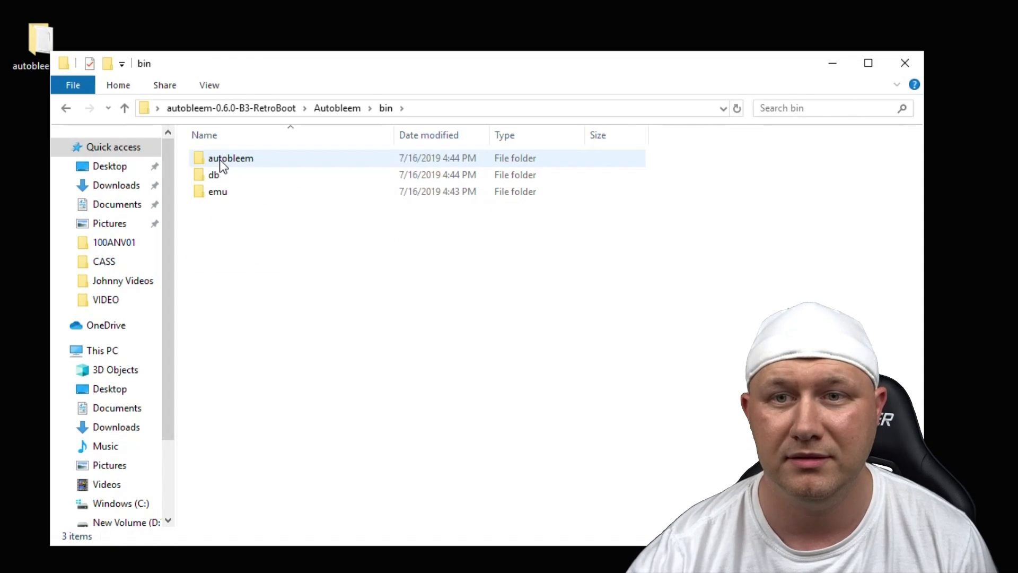
double_click(230, 158)
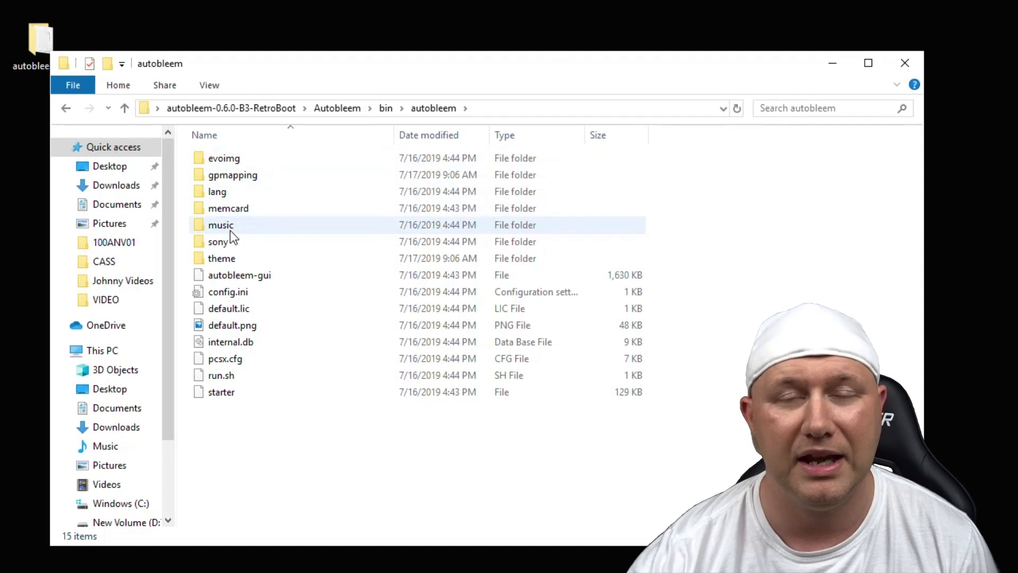
double_click(220, 225)
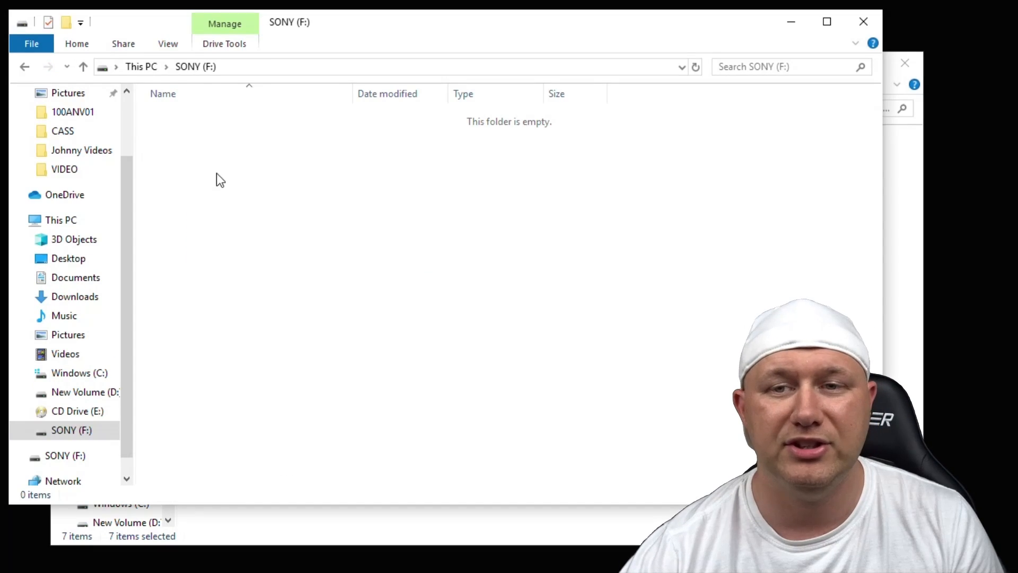
- Bring up the context menu inside the empty SONY (F:) drive for pasting
right_click(220, 181)
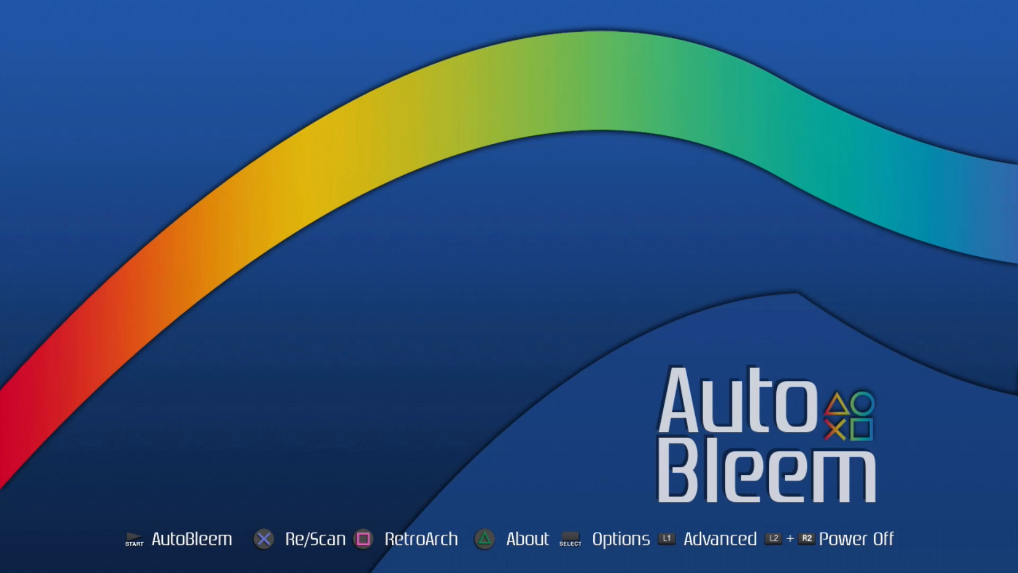
- In Configuration, preview the evolution theme, keep aergb, and set cover style NA Wrinkled
left_click(620, 538)
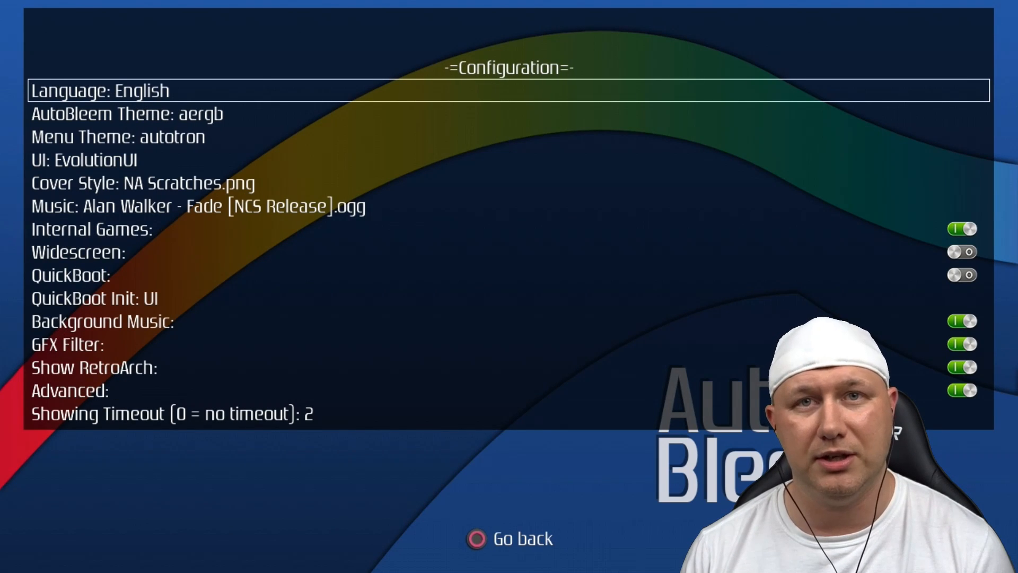
key("Down")
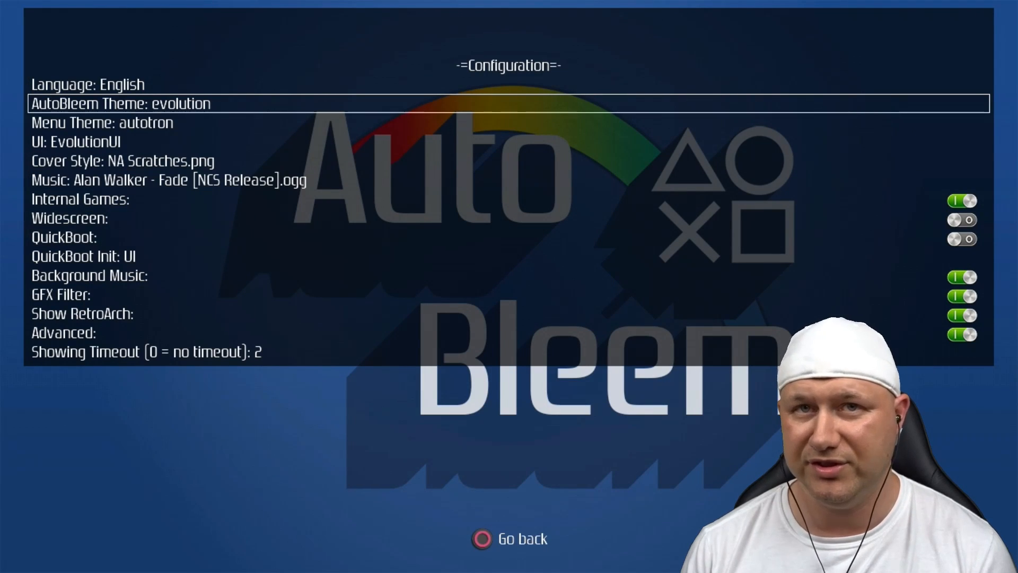
key("Down")
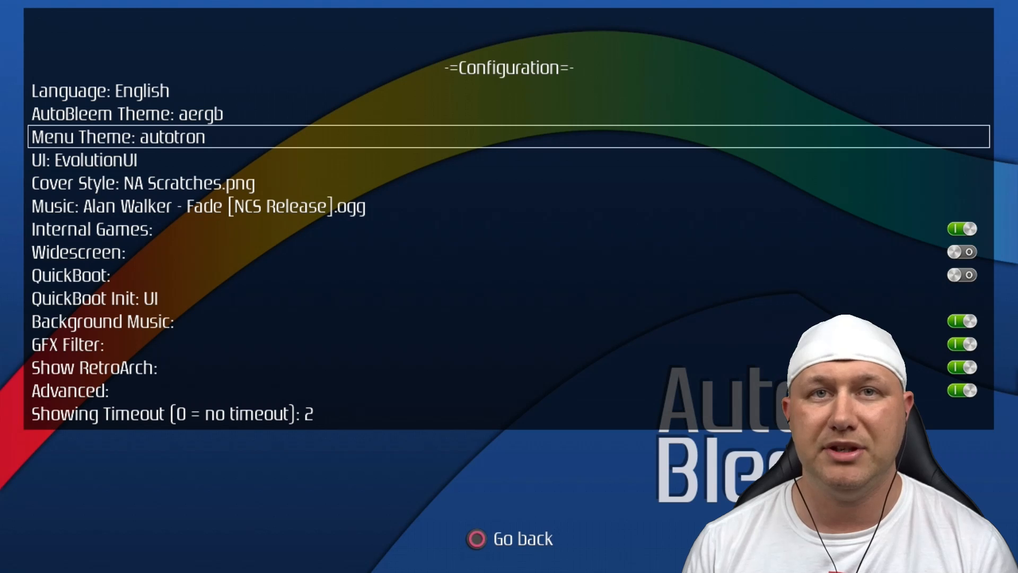
key("Down")
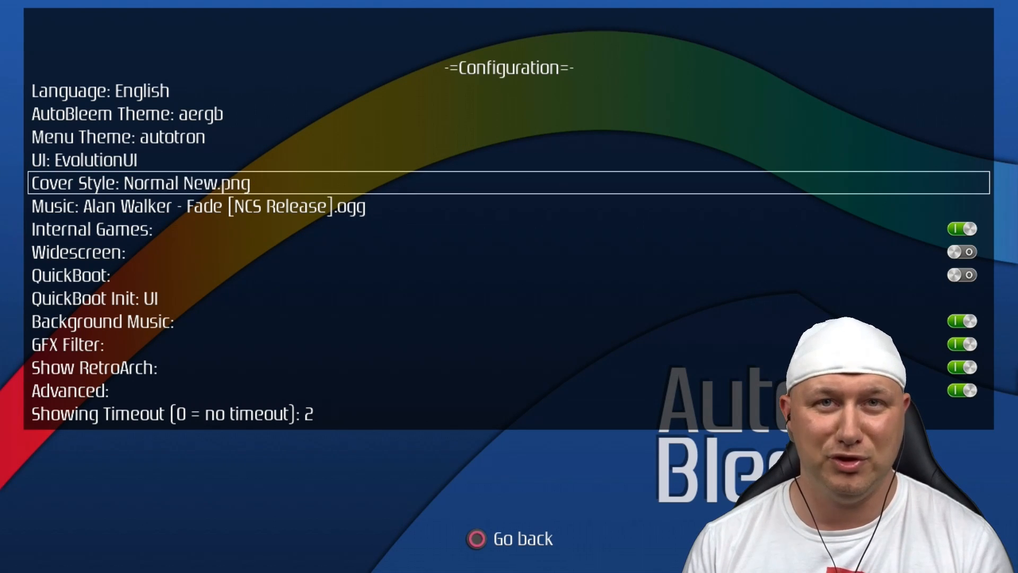
key("Down")
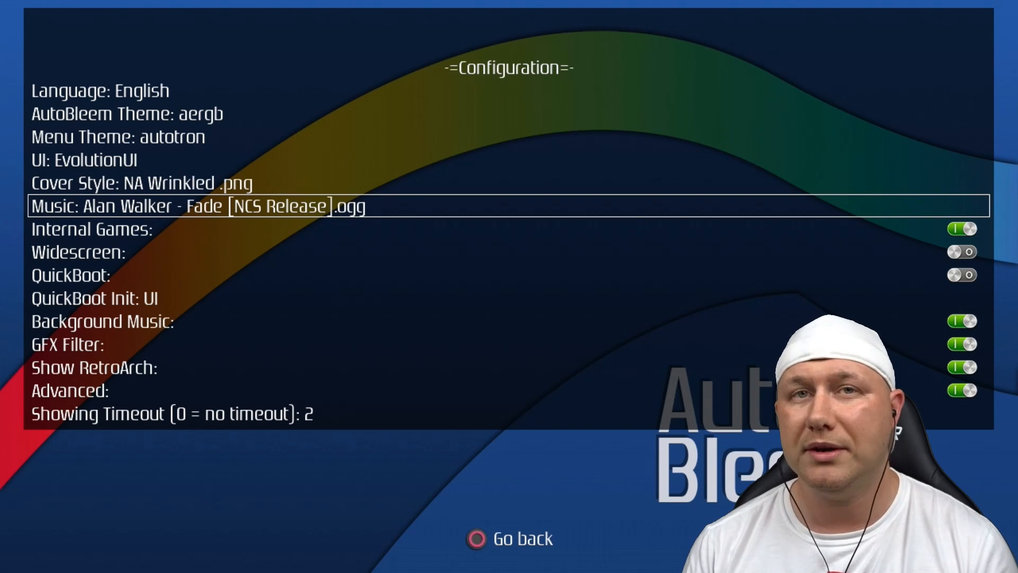
- Turn Internal Games on and toggle QuickBoot, moving past GFX Filter
key("Down")
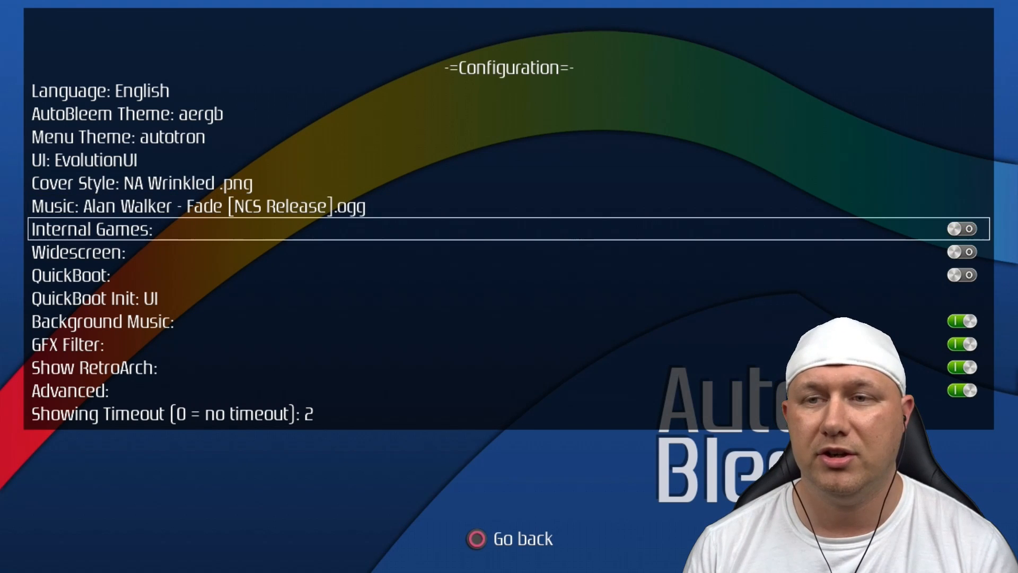
left_click(961, 229)
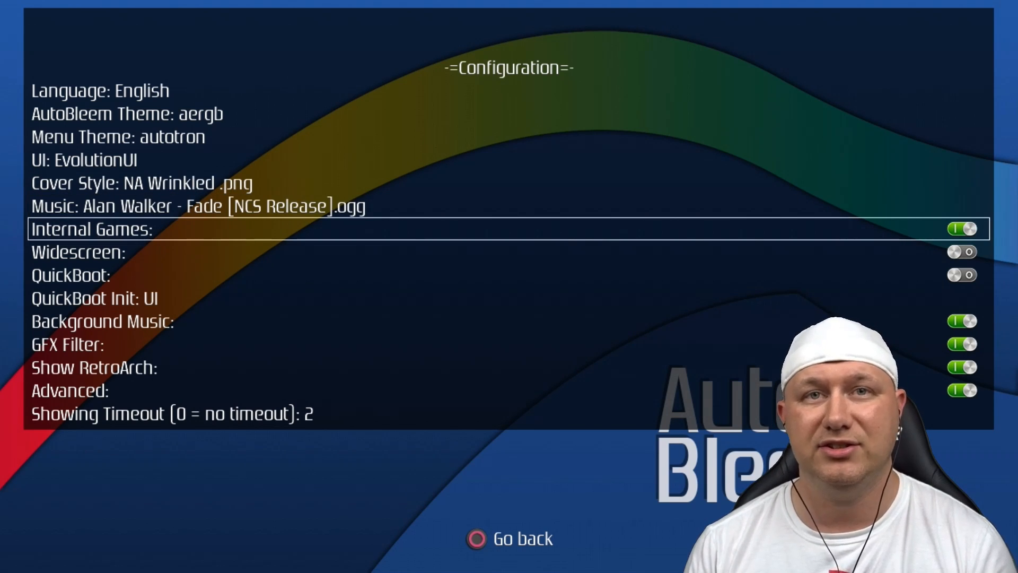
key("Down")
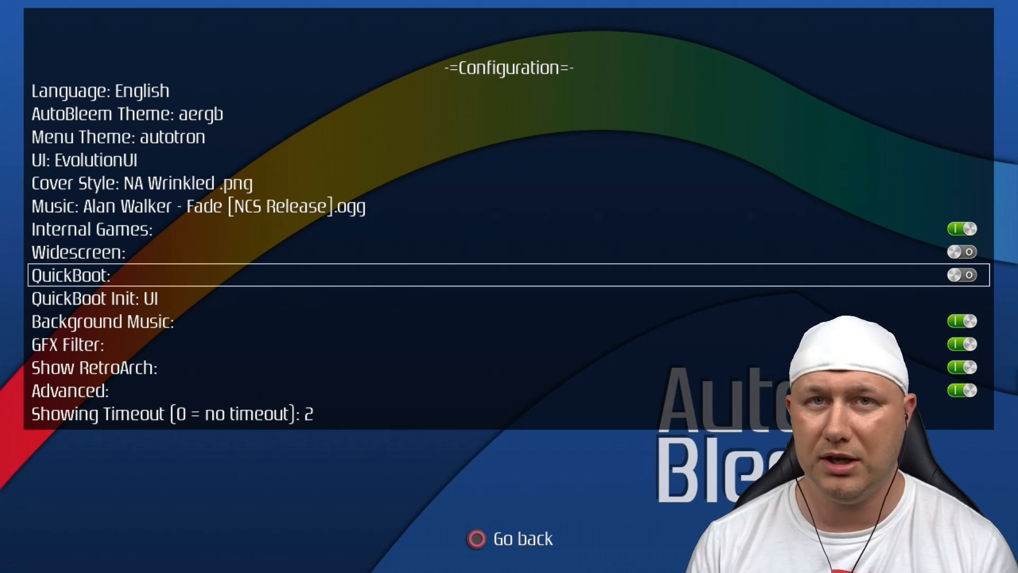
left_click(960, 274)
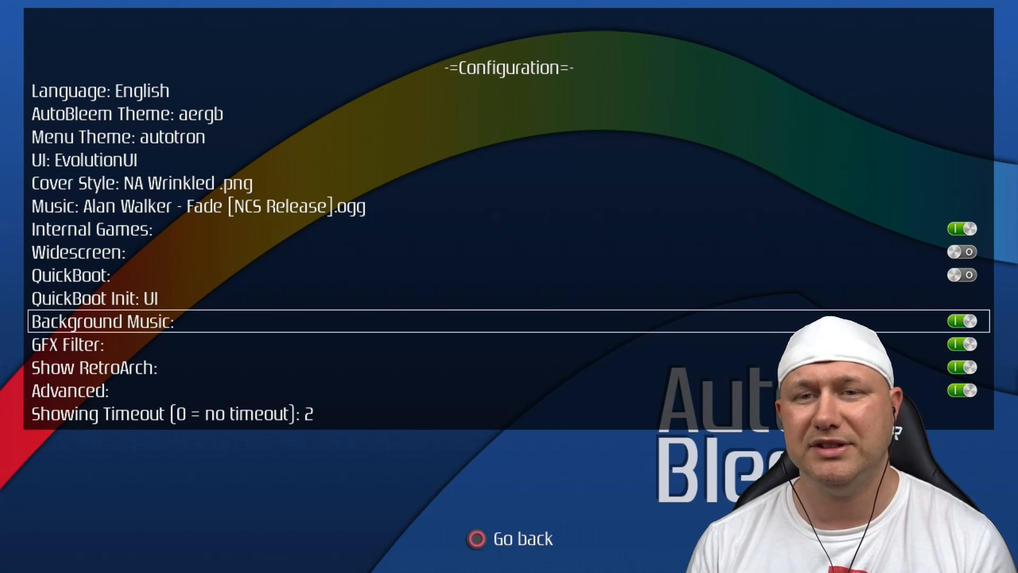
left_click(960, 320)
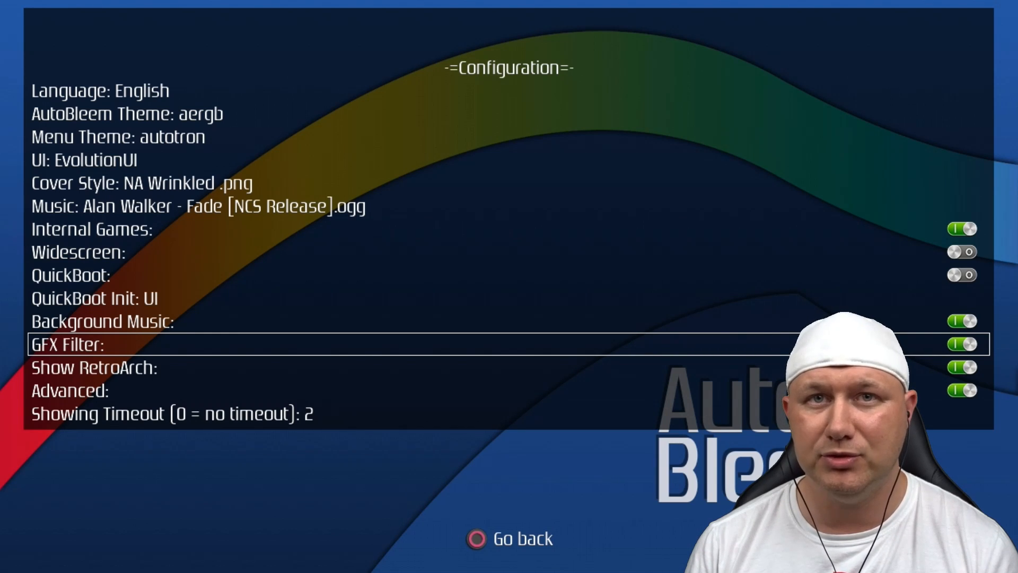
- Lower the Showing Timeout setting to 0 (no timeout)
key("Down")
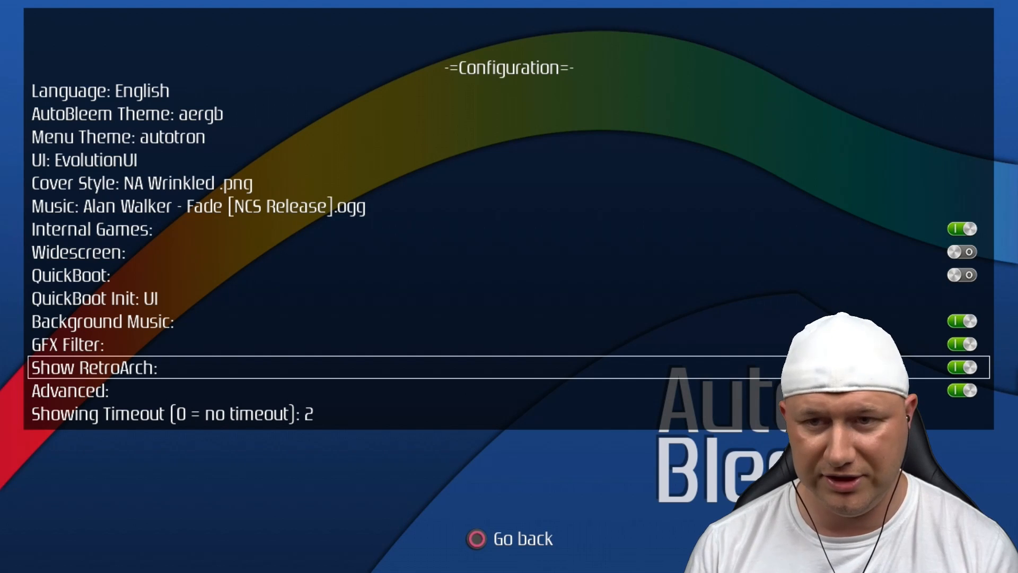
key("Down")
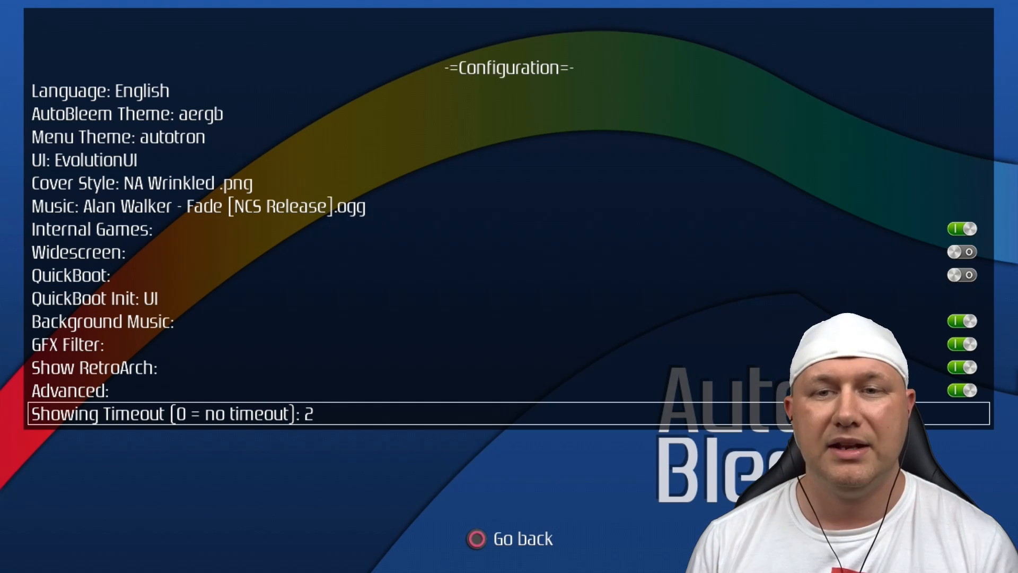
key("Left")
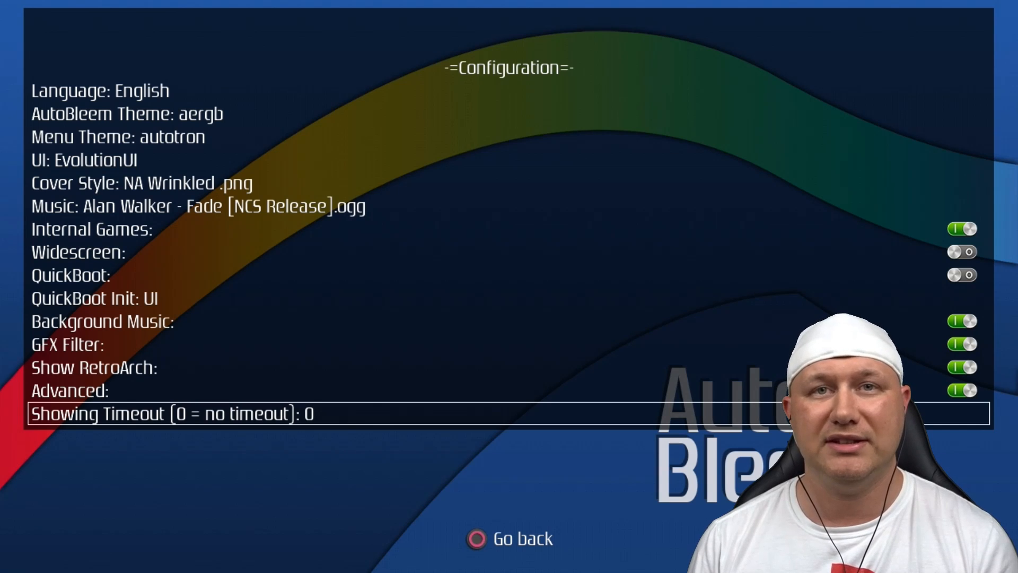
type("3")
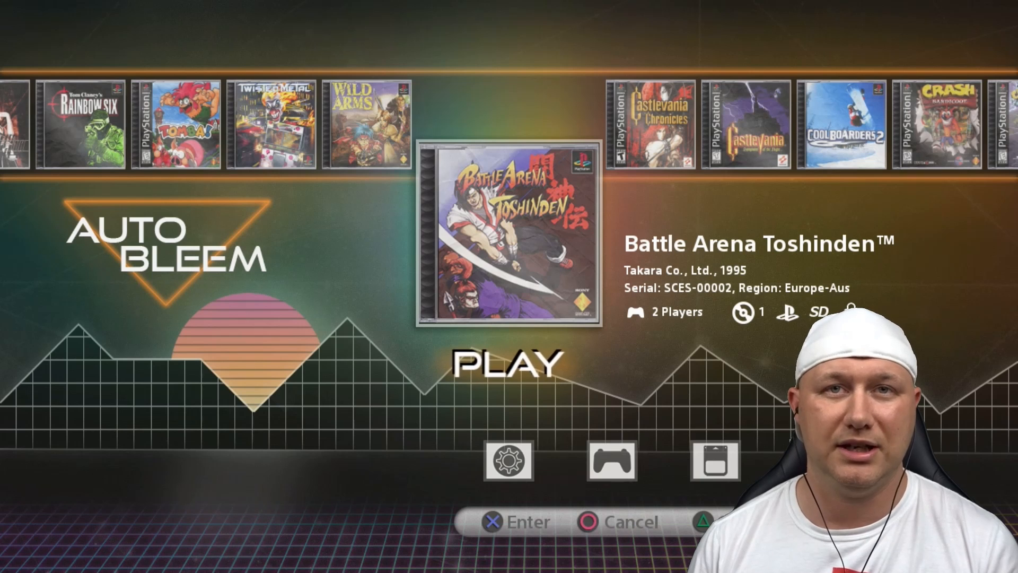
- Leave configuration and scroll the carousel to Castlevania Symphony of the Night
left_click(508, 461)
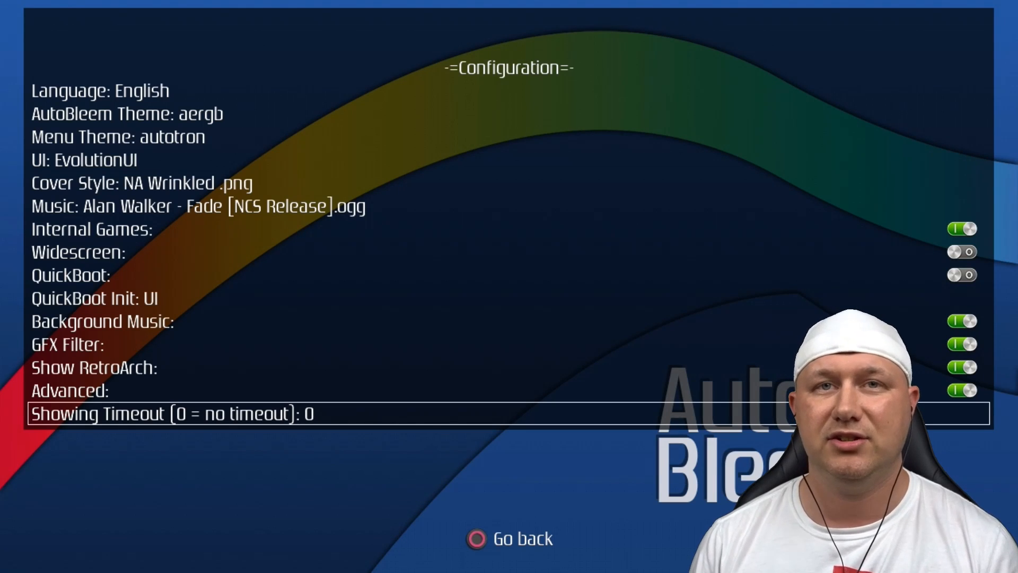
left_click(510, 539)
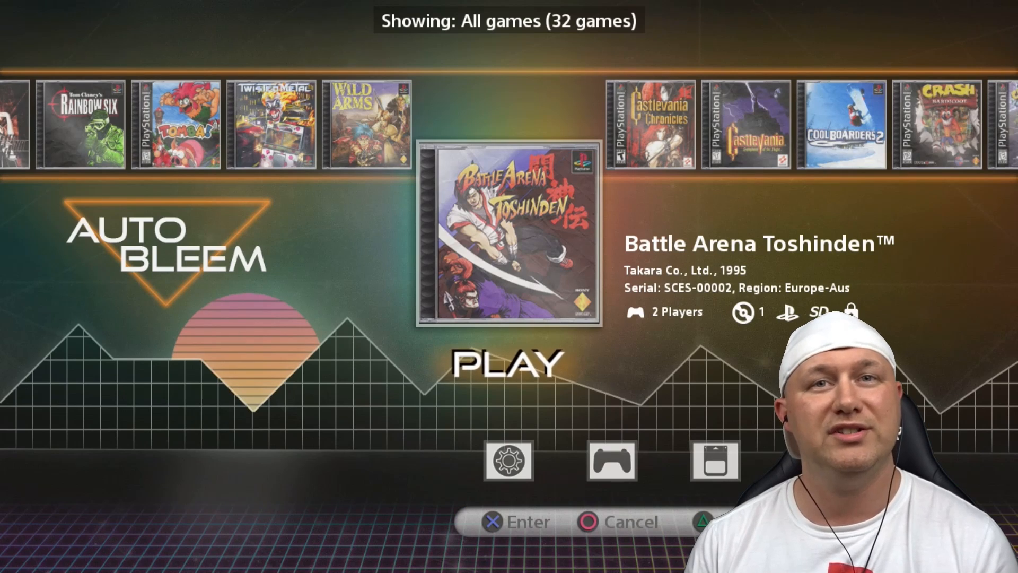
scroll("right", 3)
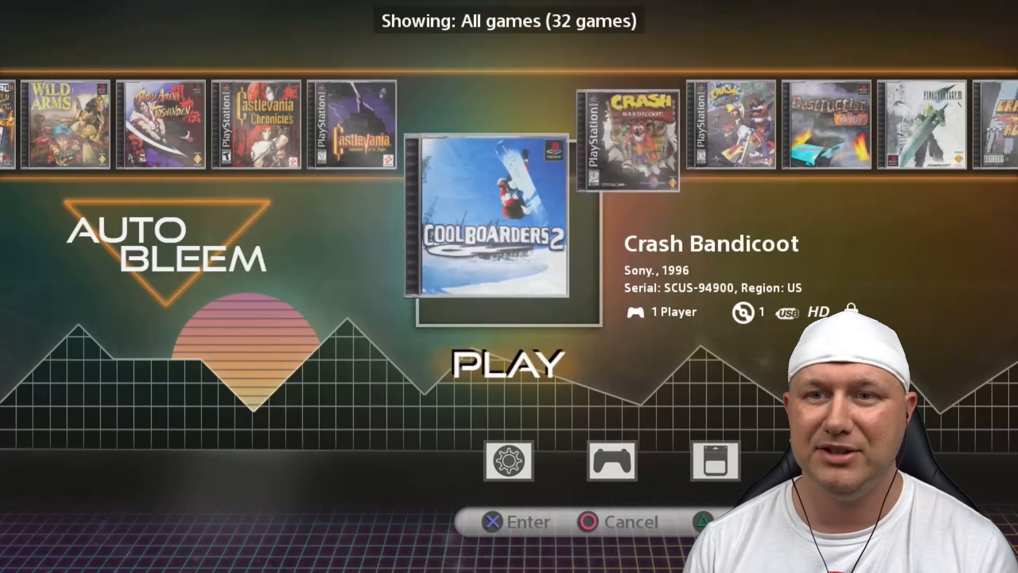
scroll("right", 3)
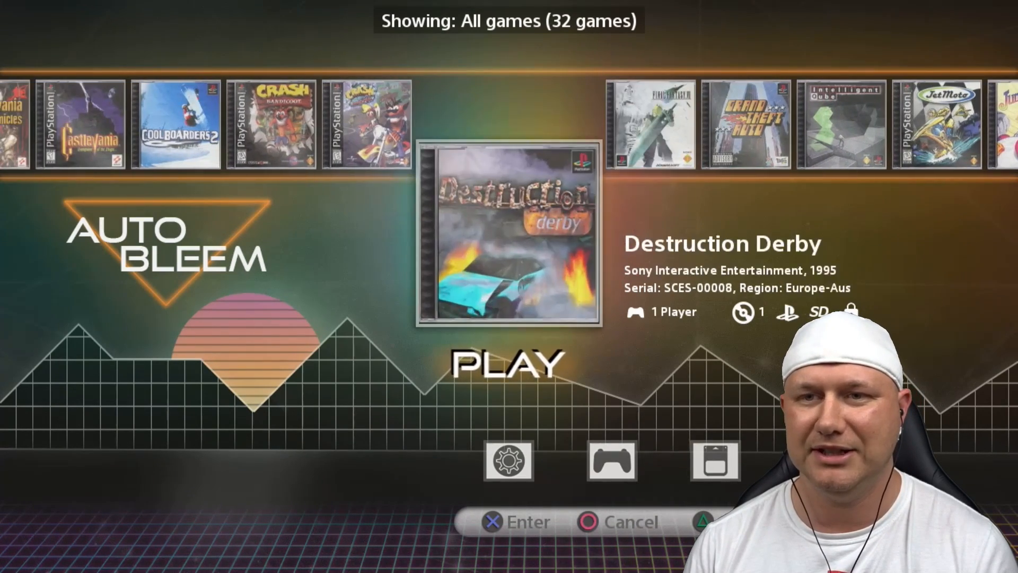
scroll("right", 3)
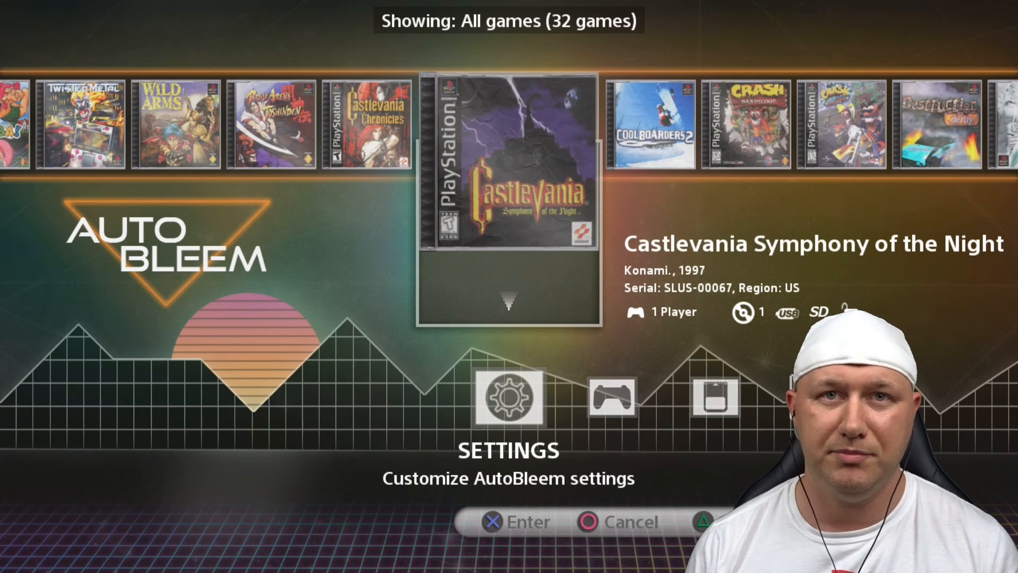
- View Cool Boarders 2's resume save slots, then back out of the list
key("Right")
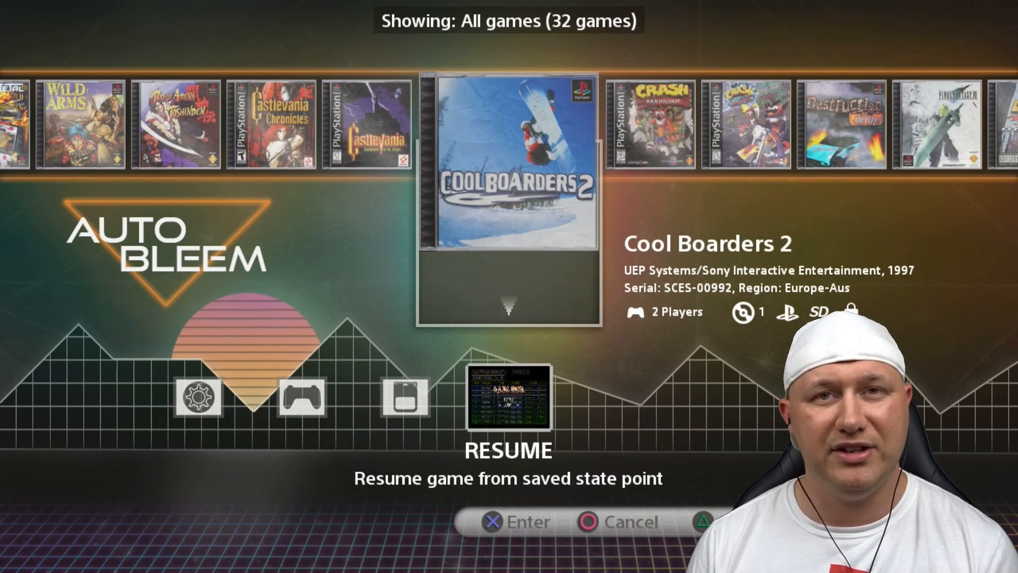
left_click(508, 395)
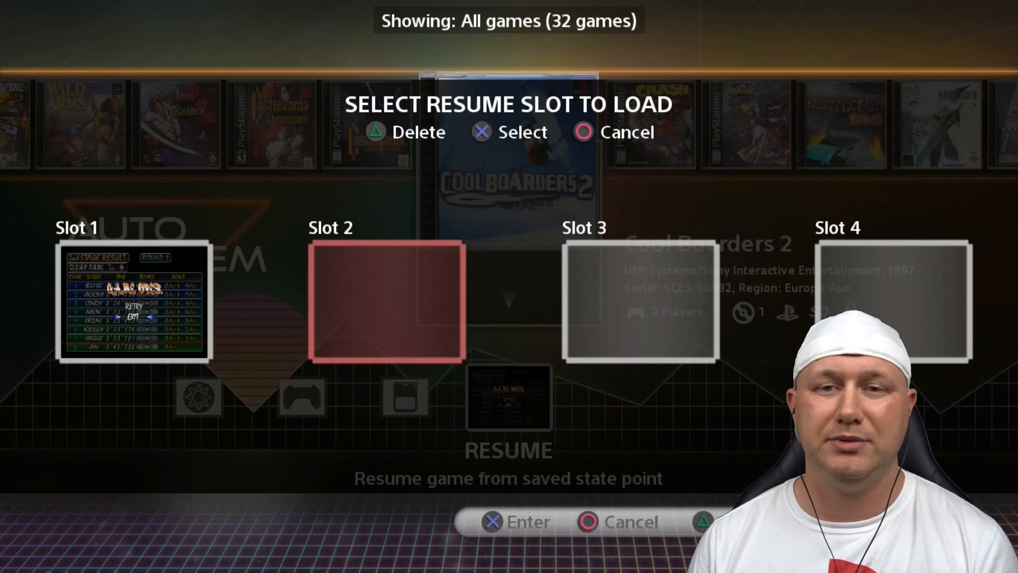
key("Left")
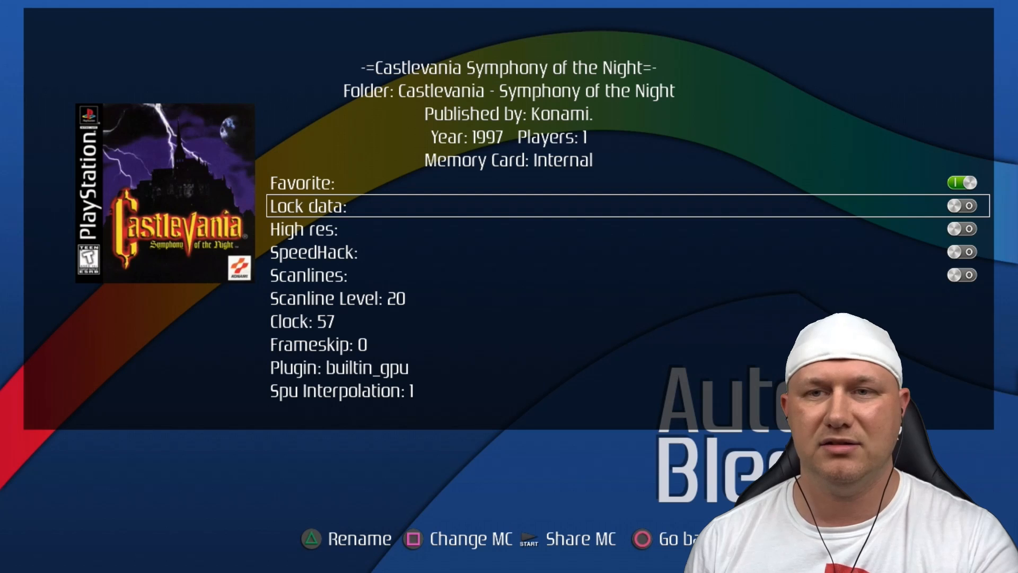
- Enable High res and SpeedHack for Castlevania Symphony of the Night
key("down")
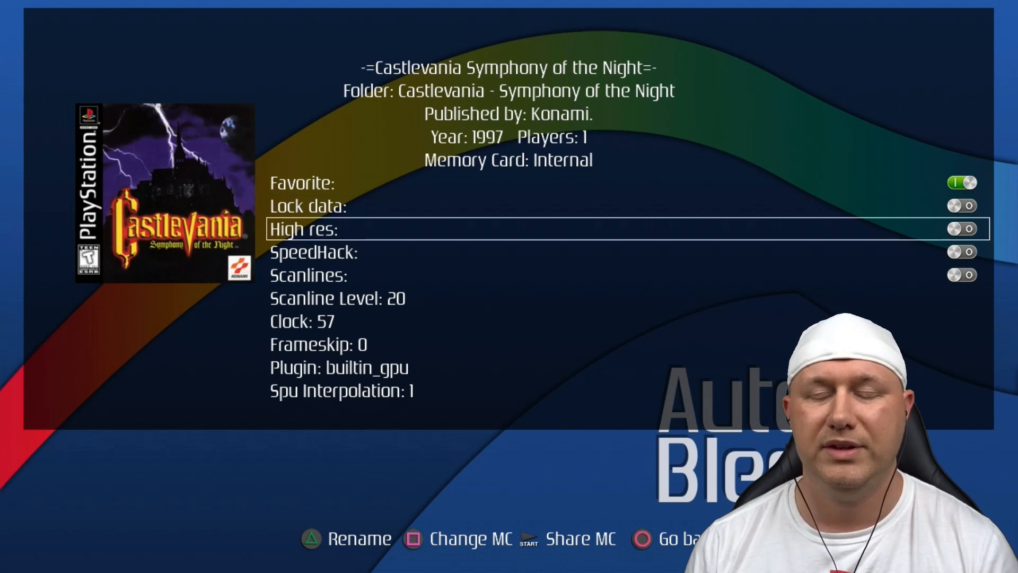
left_click(961, 229)
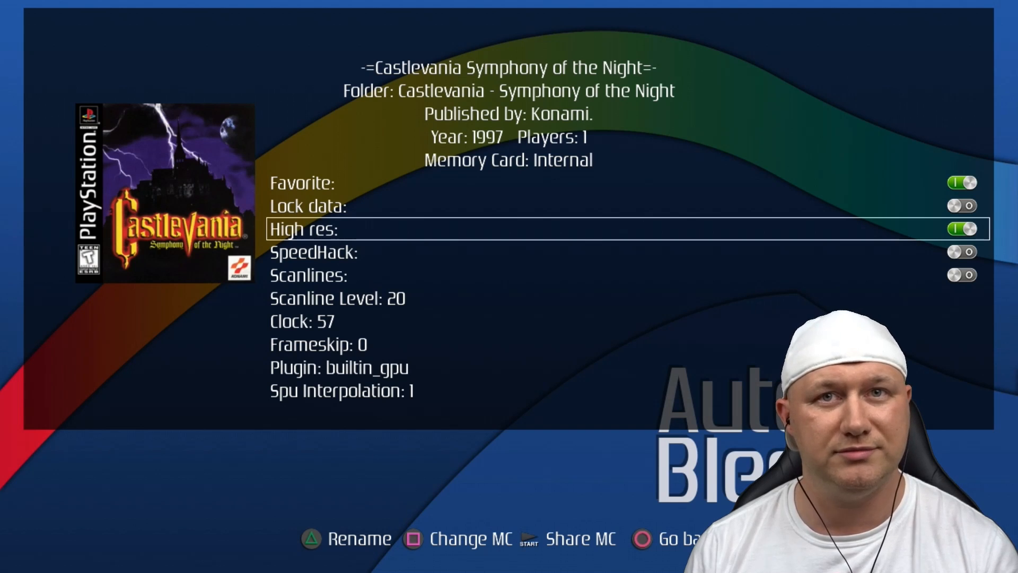
key("down")
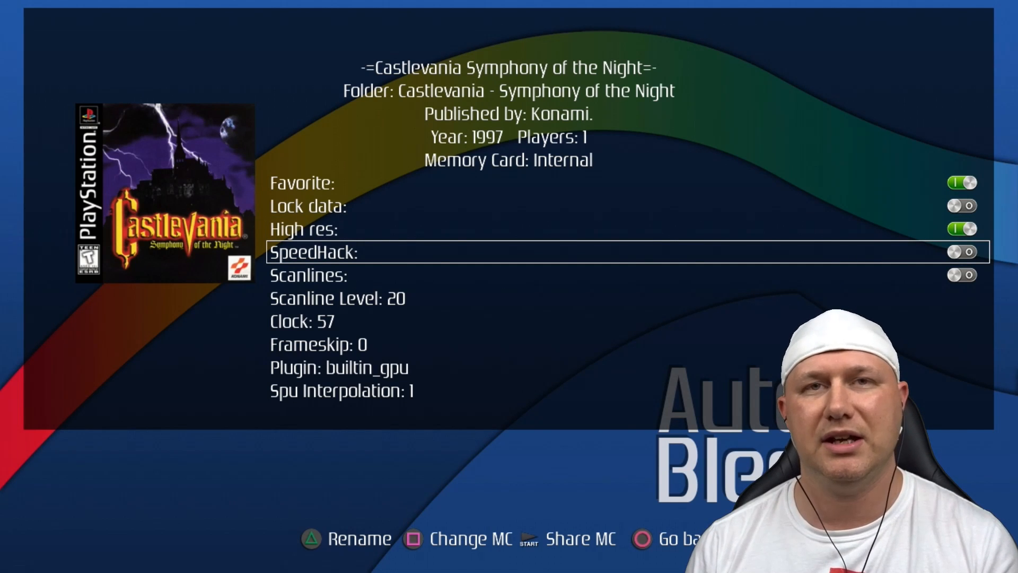
left_click(960, 252)
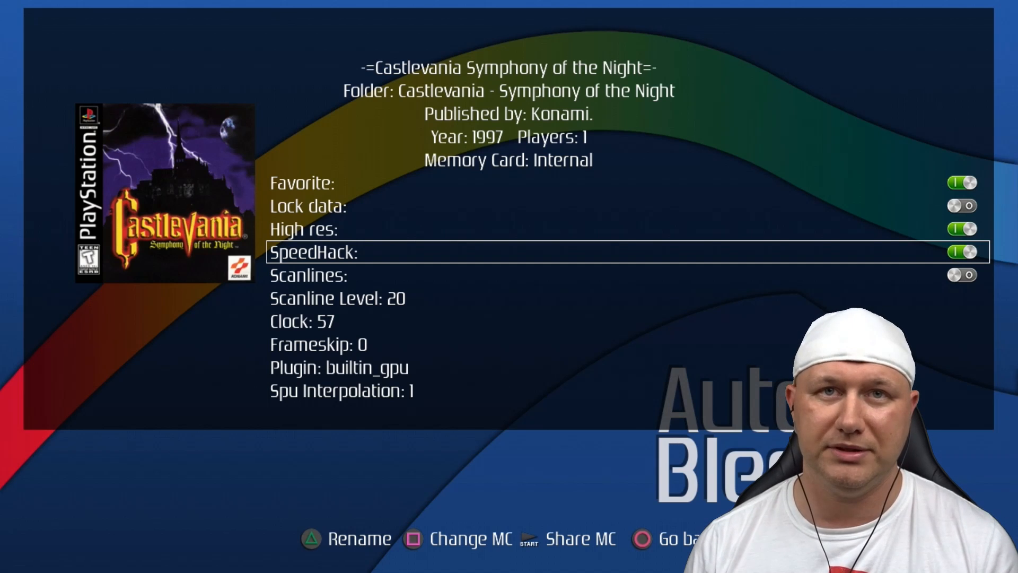
- Try scanlines at level 22, revert to off at 20, and start renaming the memory card
key("Down")
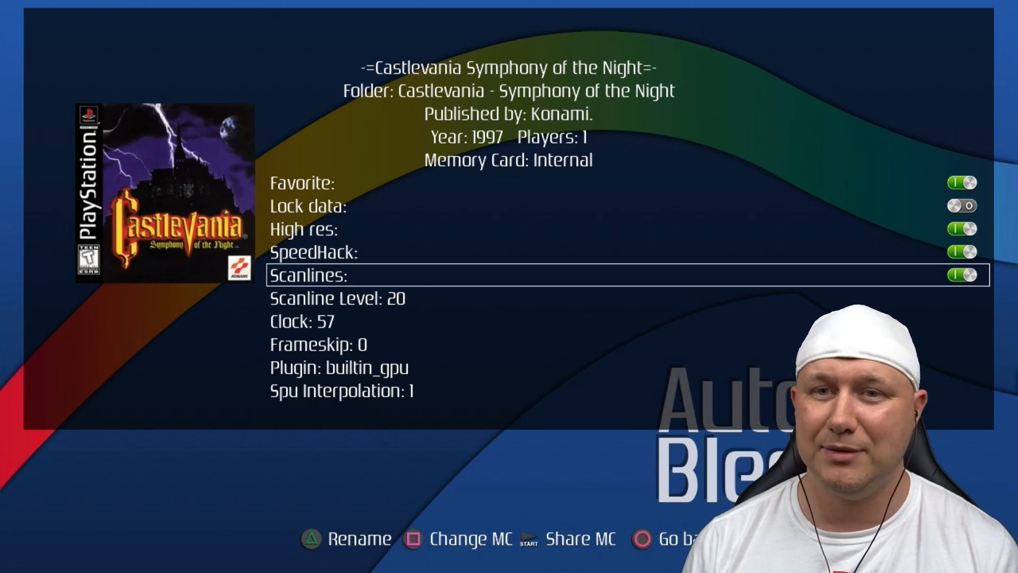
key("down")
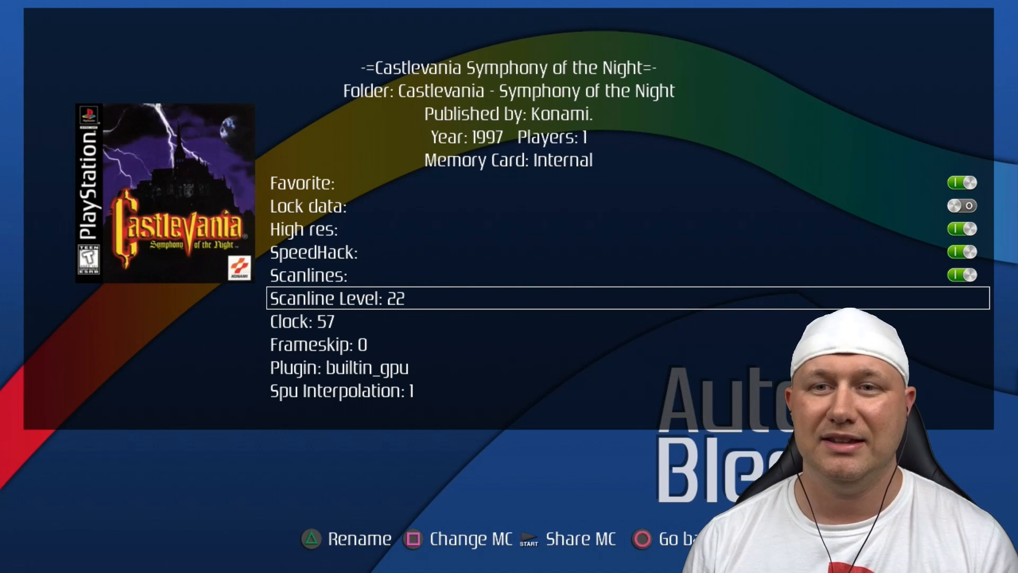
key("Right")
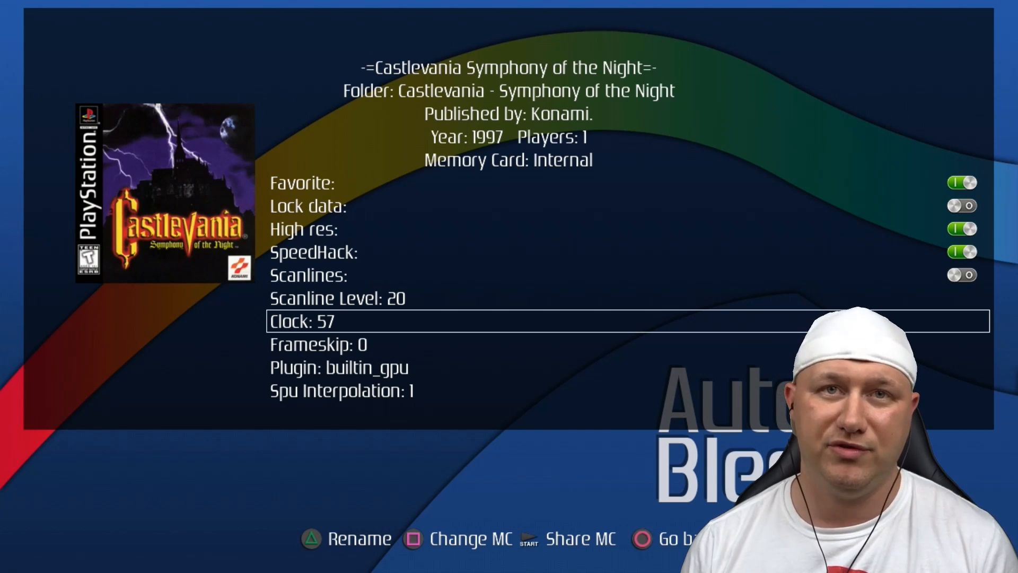
key("Down")
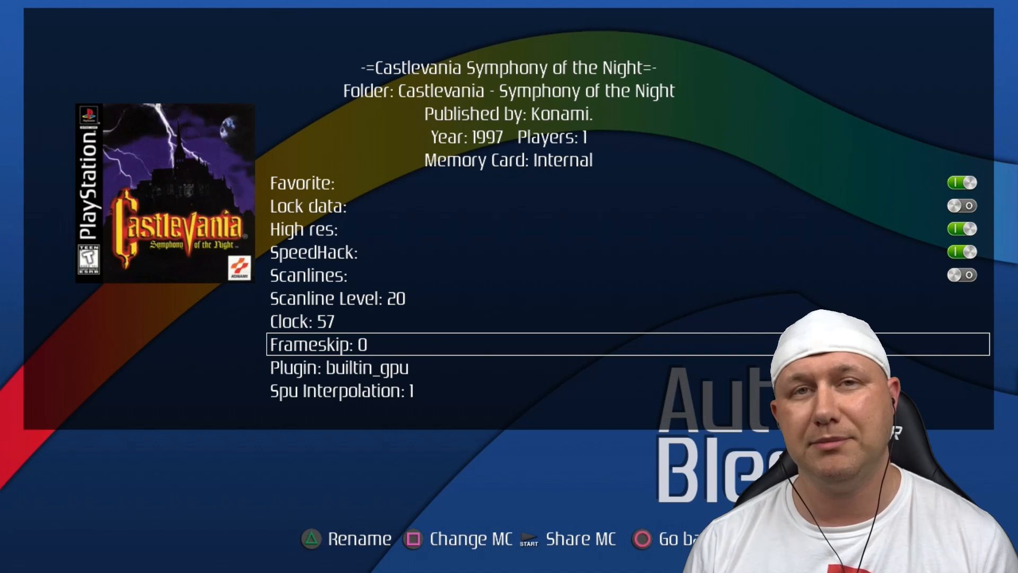
key("down")
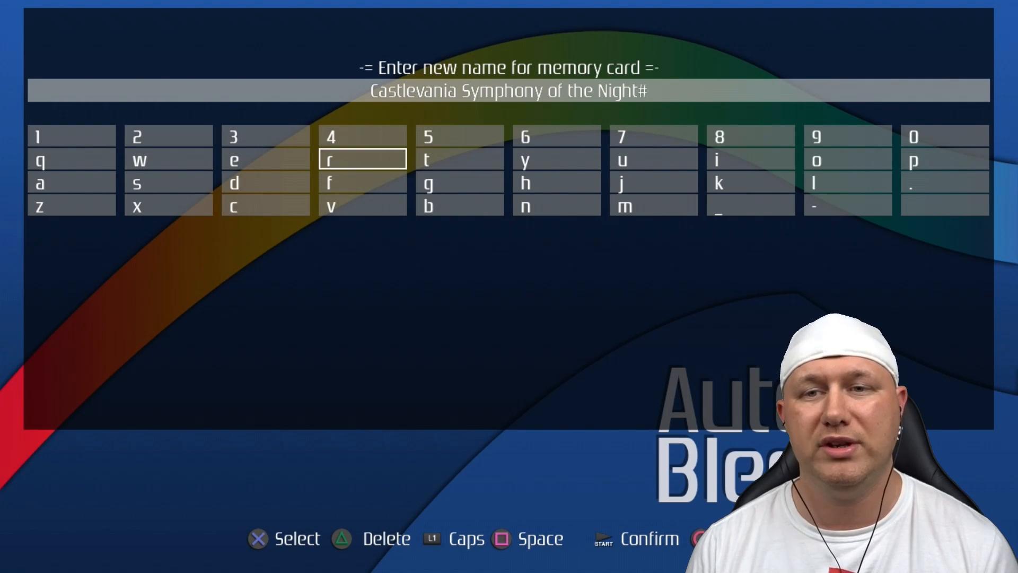
- Confirm the memory card name and return to the game carousel
key("Left")
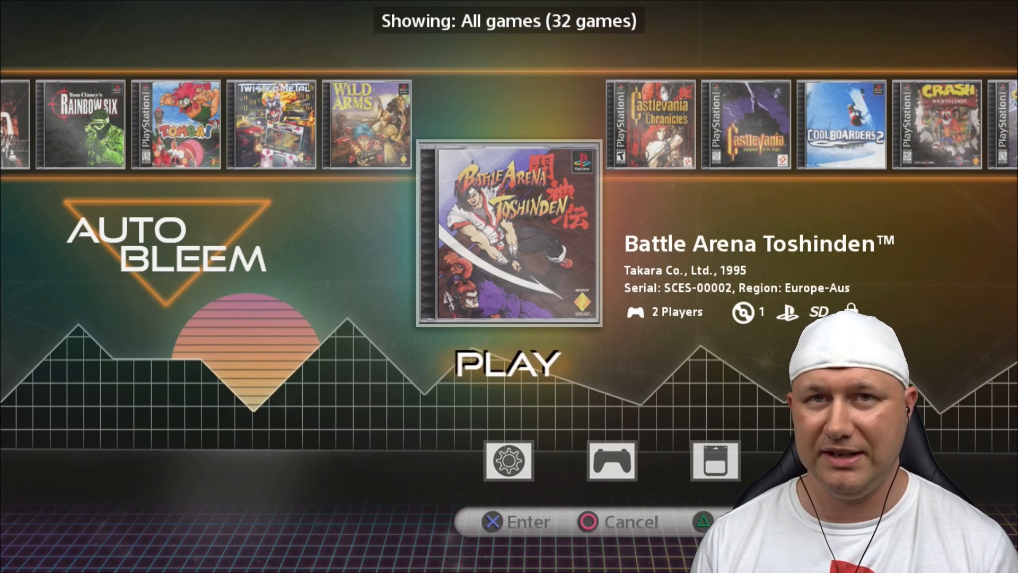
- Scroll to Castlevania Chronicles and launch it from Play
scroll("right", 3)
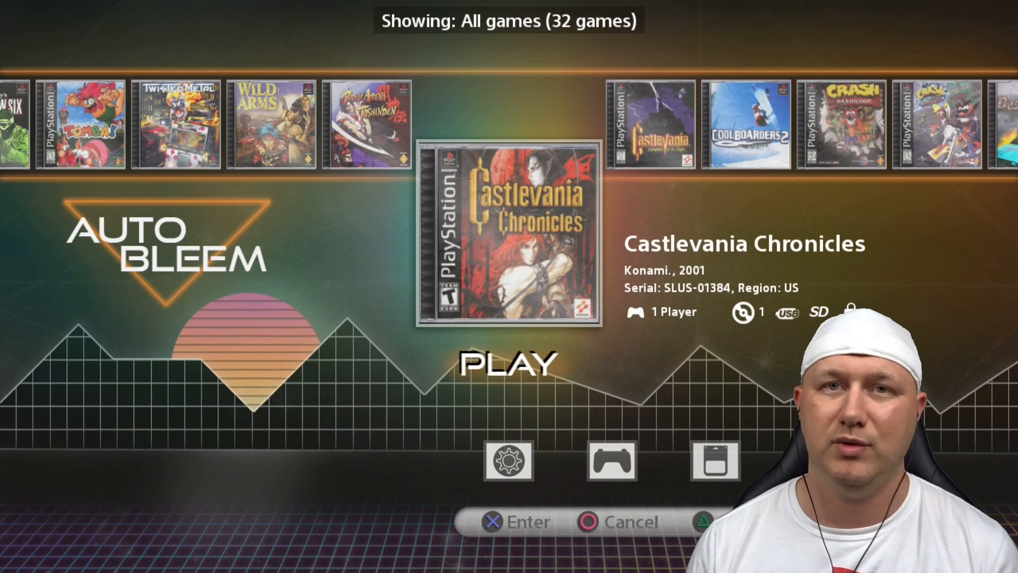
left_click(508, 361)
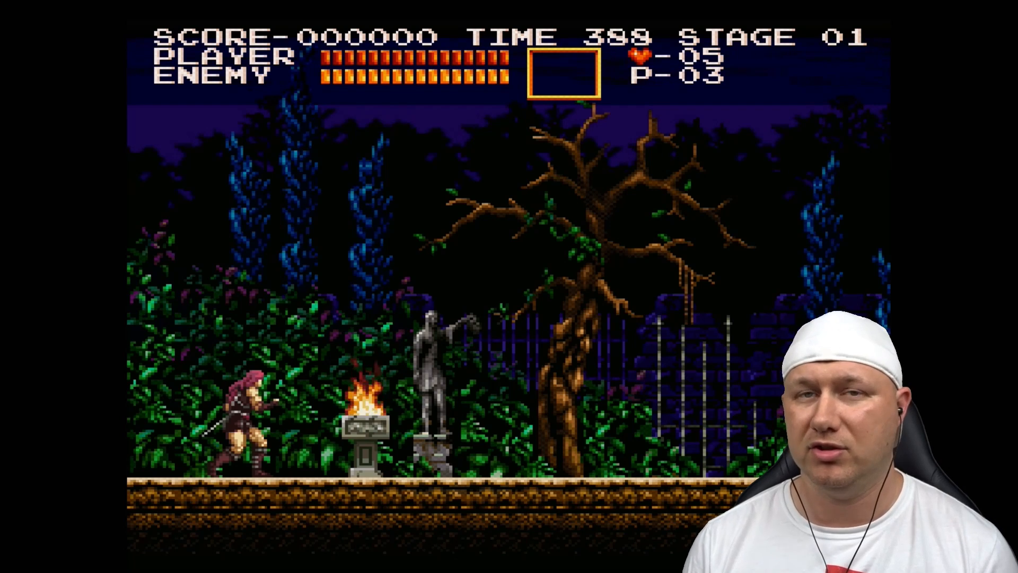